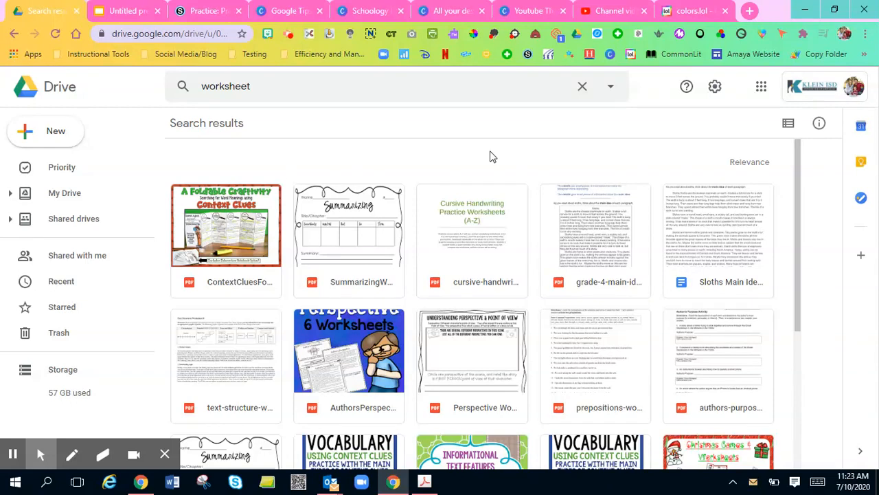
pyautogui.moveTo(385, 203)
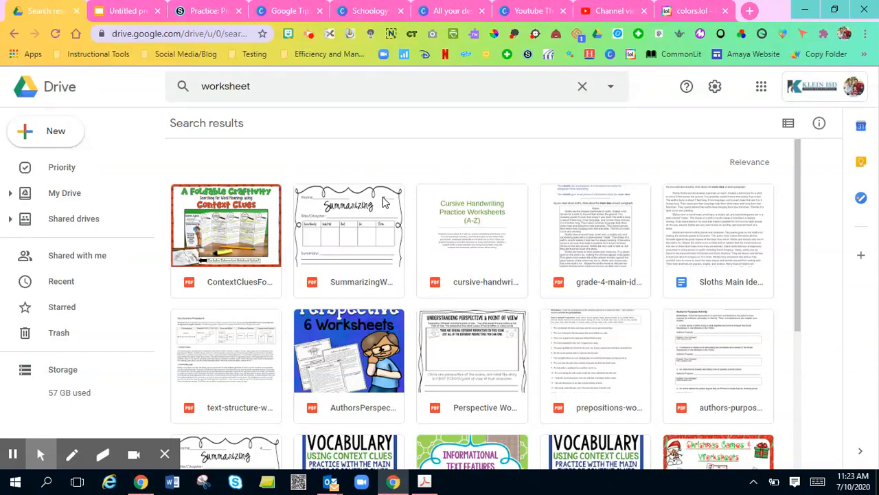
pyautogui.moveTo(134, 9)
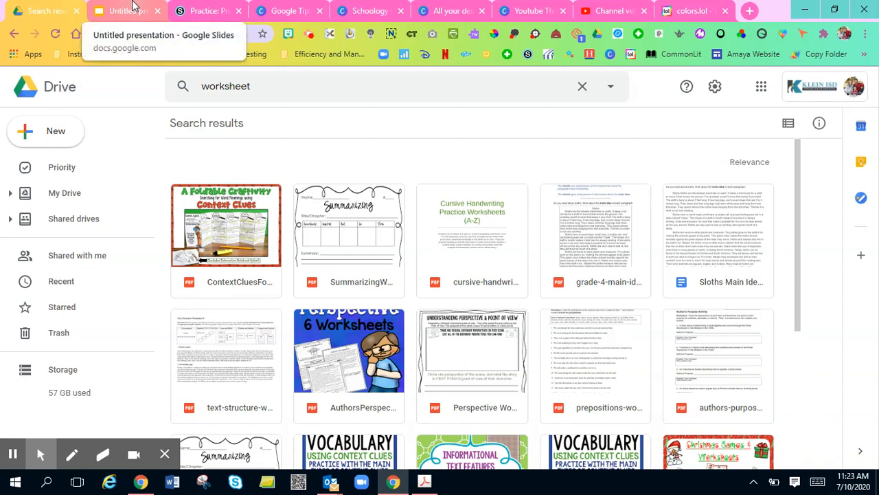
pyautogui.moveTo(304, 159)
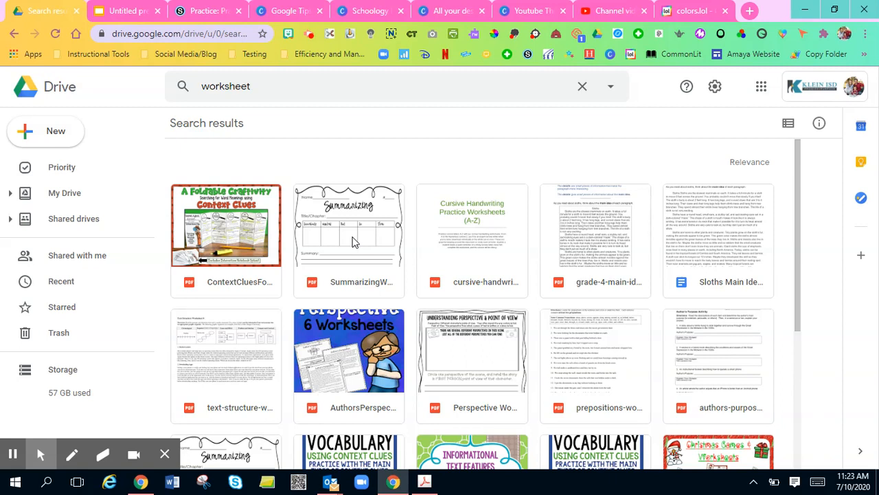
pyautogui.moveTo(389, 240)
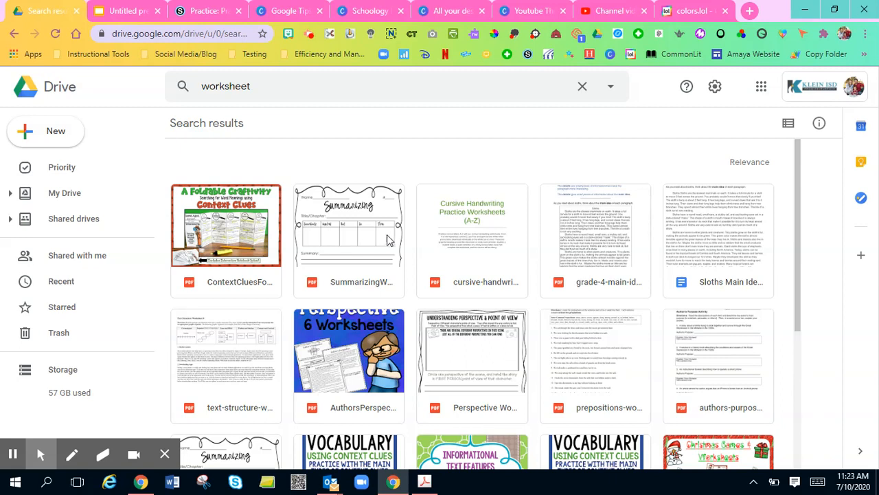
# - Open SummarizingWorksheet.pdf in Acrobat and export it as a PNG image to Pictures
pyautogui.click(349, 227)
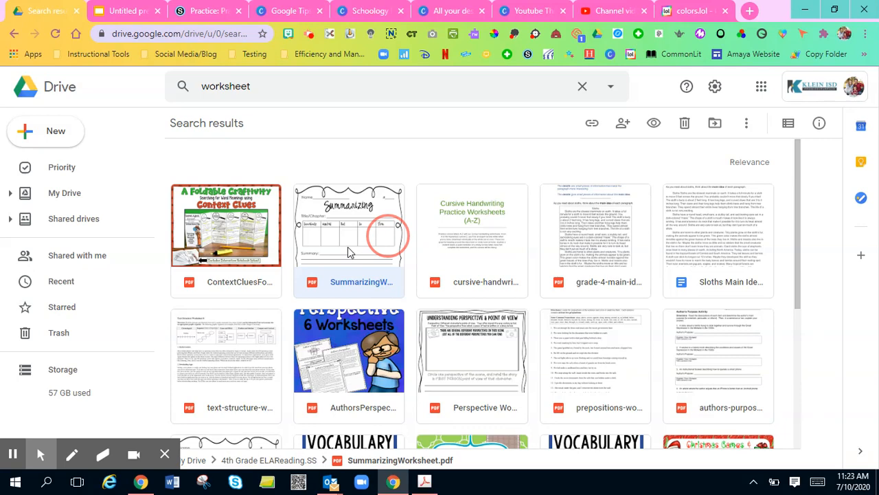
pyautogui.doubleClick(349, 227)
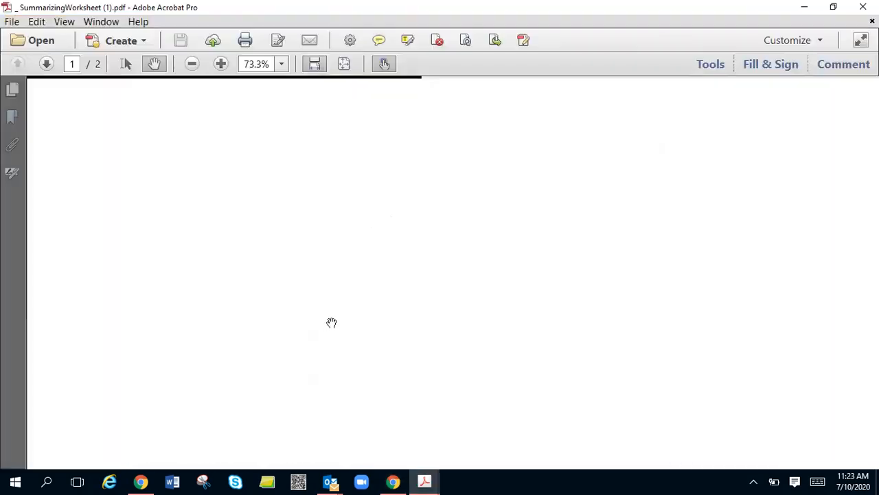
pyautogui.click(10, 22)
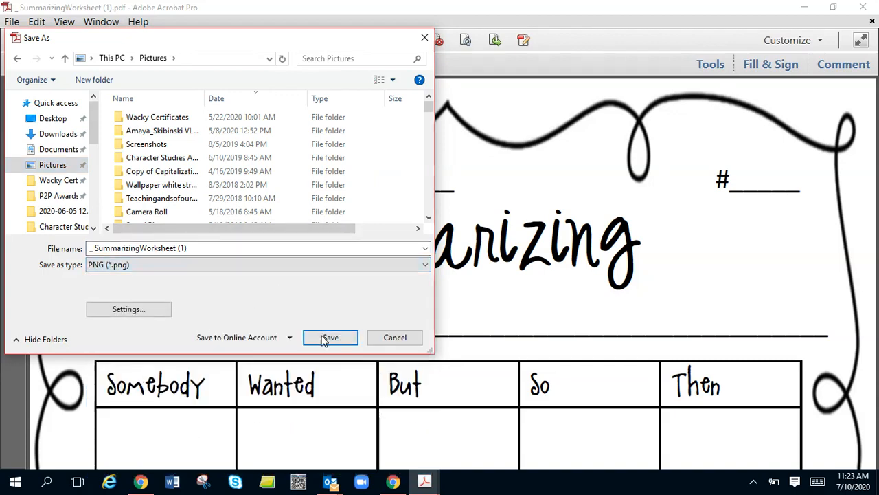
pyautogui.click(329, 337)
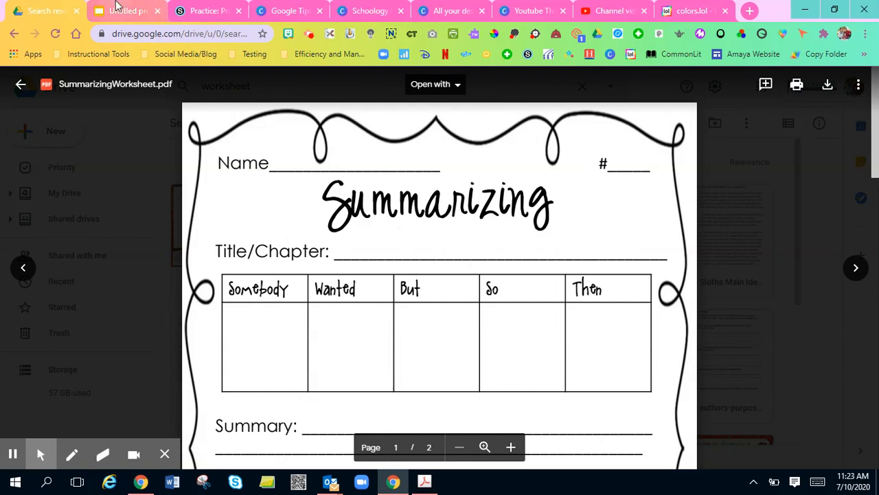
# - Switch to the 'Untitled presentation - Google Slides' browser tab
pyautogui.click(127, 11)
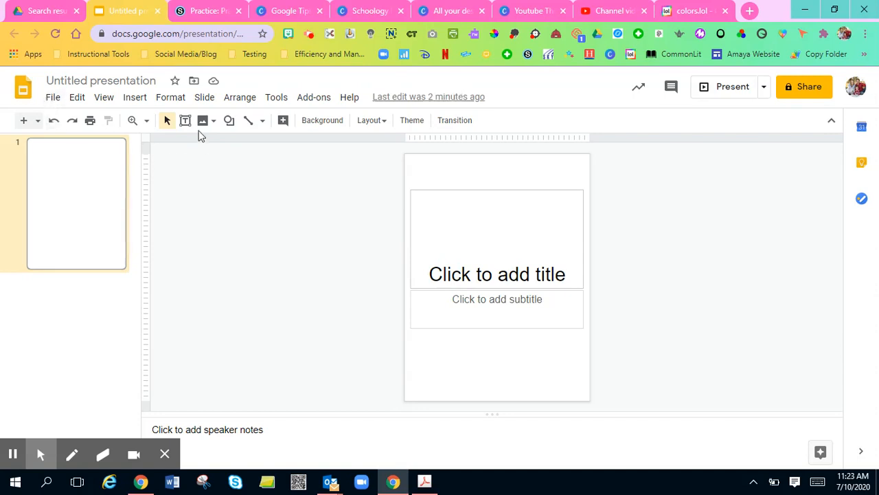
pyautogui.moveTo(103, 101)
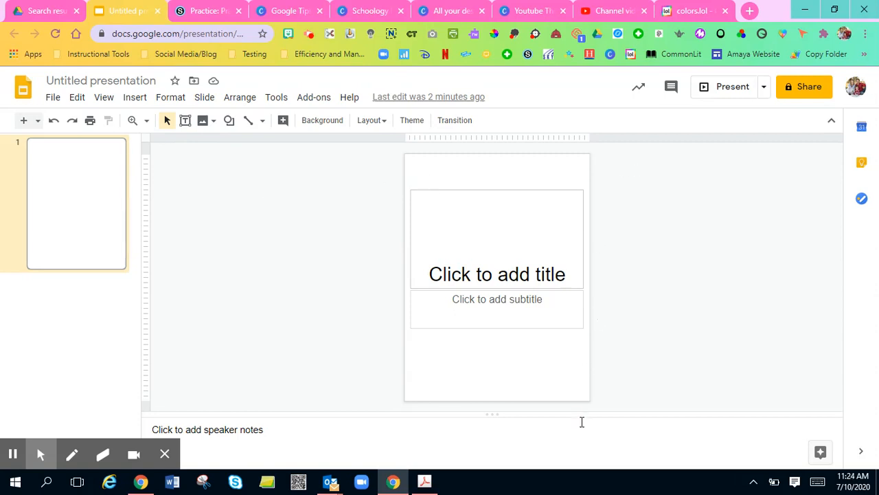
pyautogui.moveTo(595, 267)
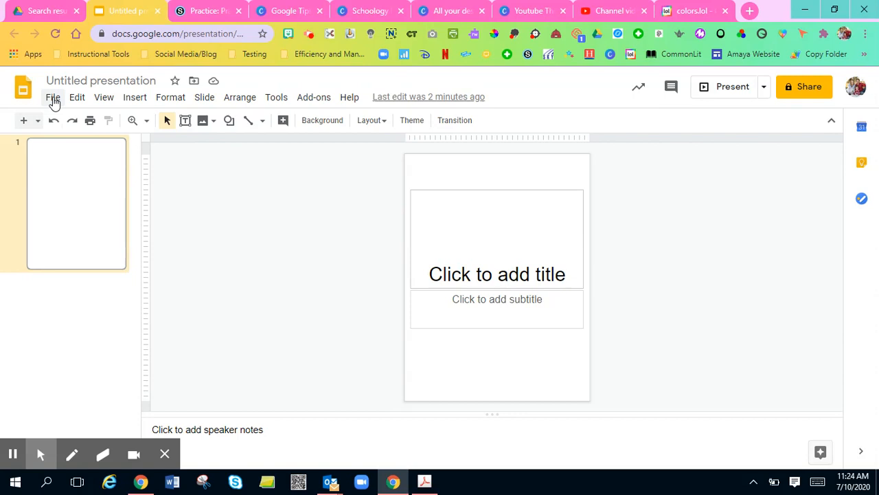
# - Set Page setup to a Custom size of 18 x 24 inches
pyautogui.click(53, 97)
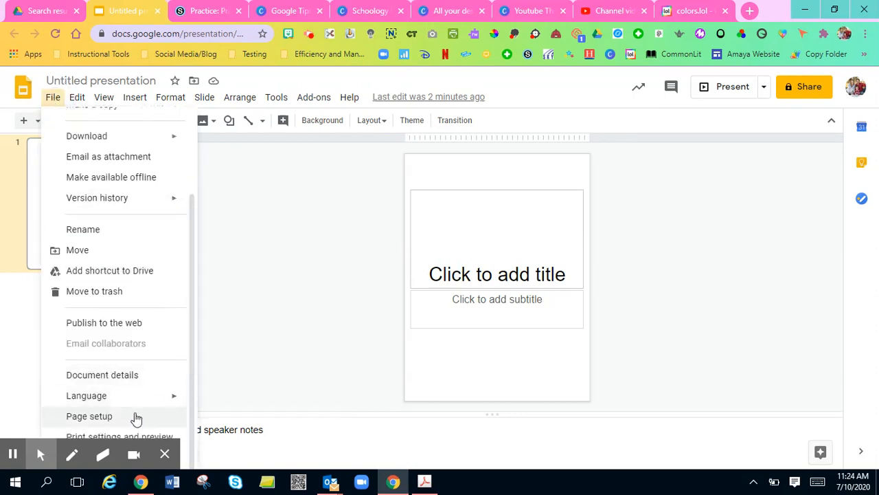
pyautogui.click(89, 416)
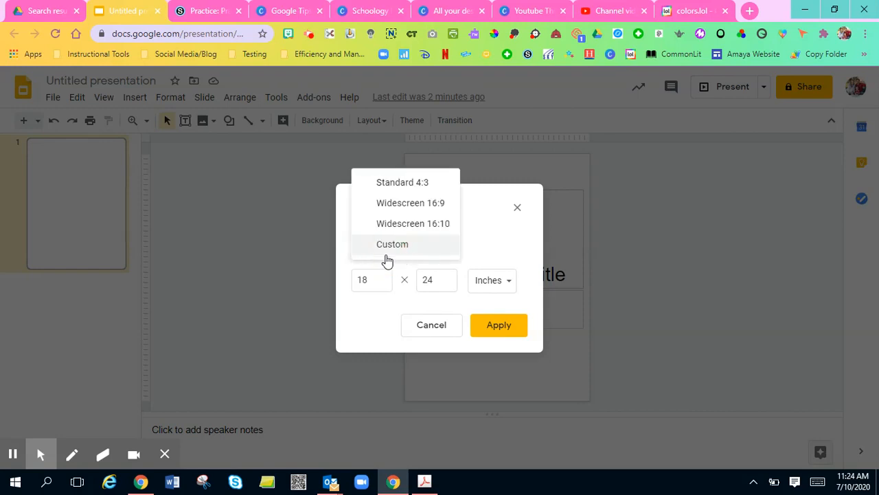
pyautogui.click(392, 244)
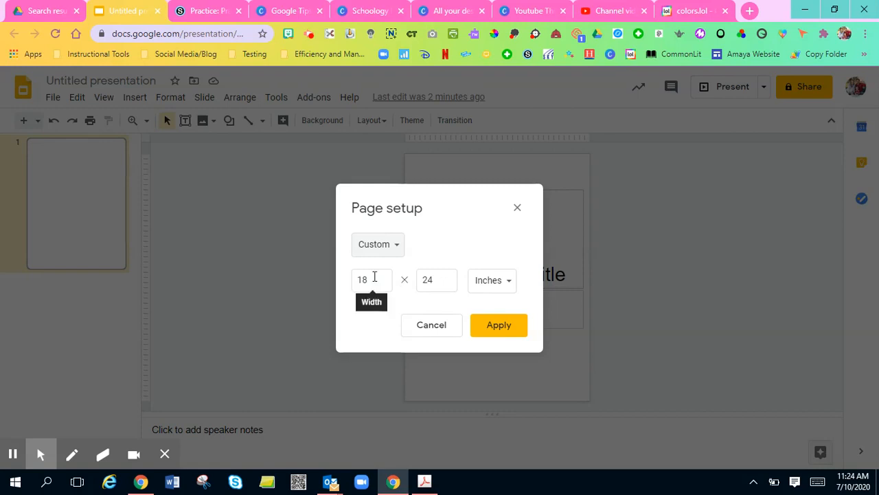
pyautogui.click(435, 280)
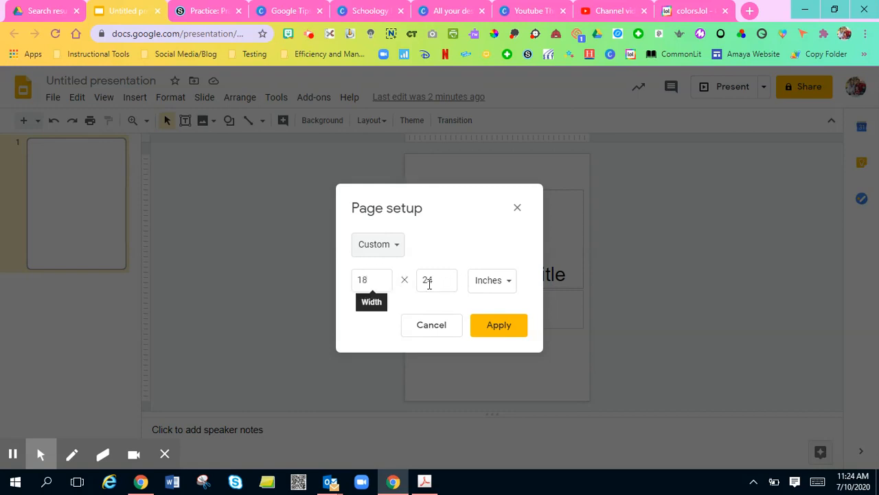
pyautogui.click(498, 325)
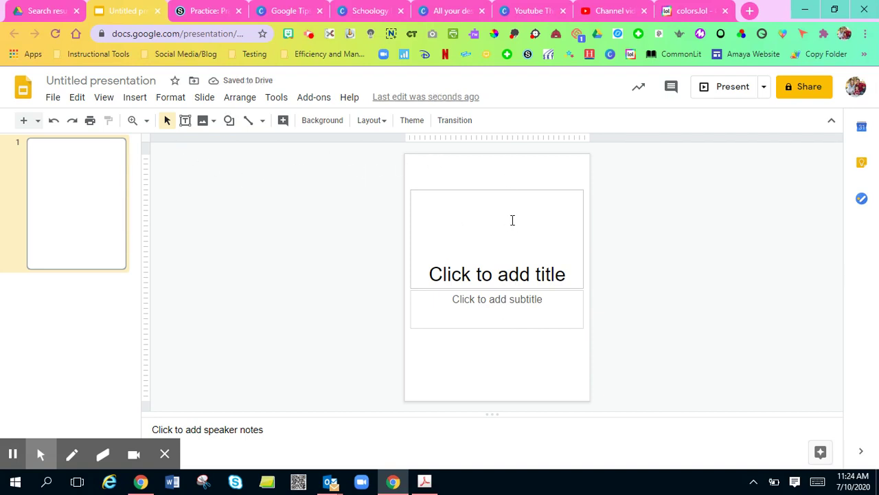
# - Insert the Preposition Worksheet image from the computer onto the slide
pyautogui.click(135, 97)
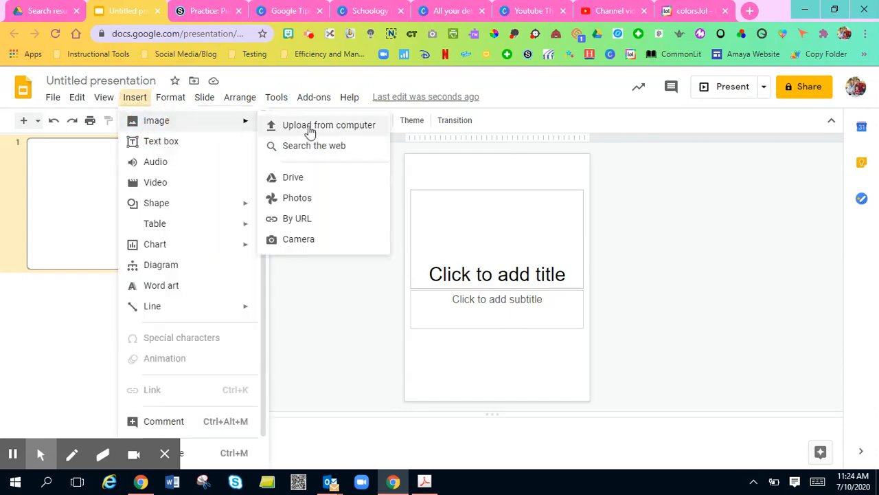
pyautogui.click(329, 124)
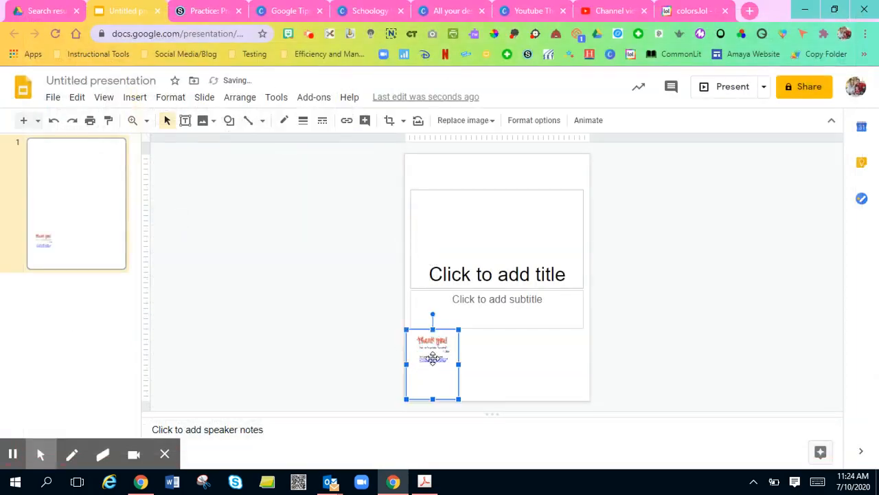
pyautogui.click(135, 96)
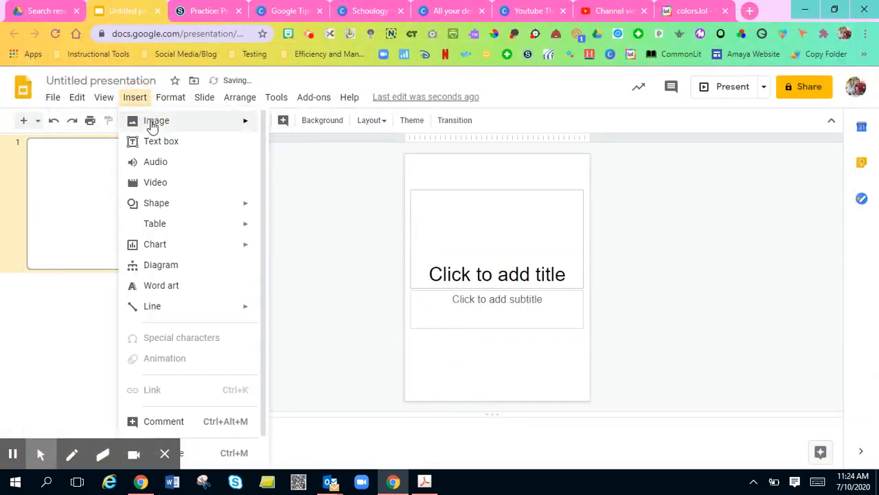
pyautogui.click(157, 121)
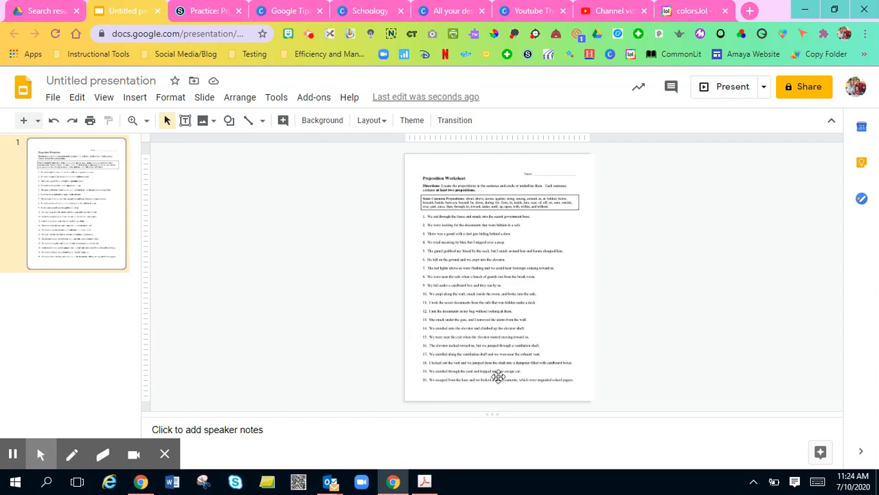
pyautogui.moveTo(408, 169)
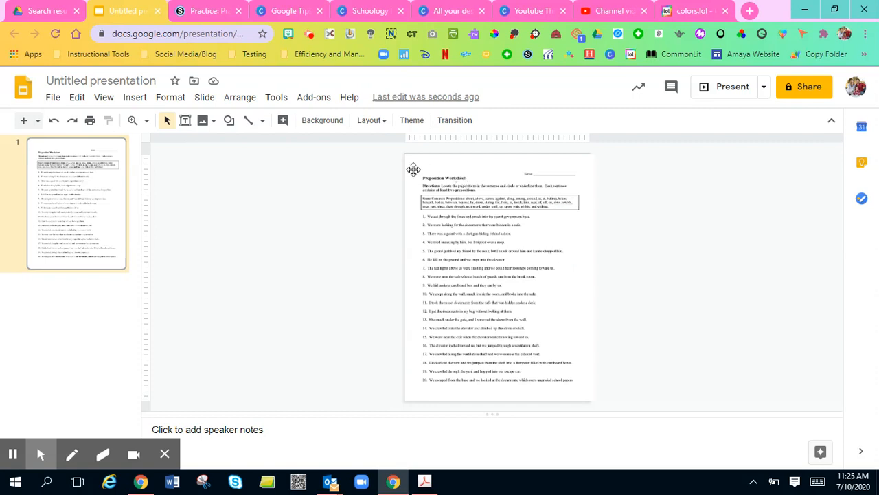
pyautogui.moveTo(415, 185)
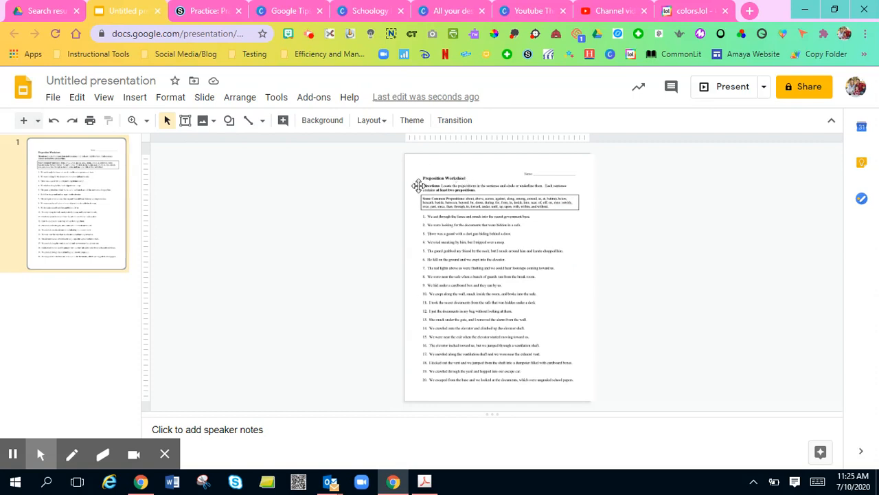
pyautogui.moveTo(474, 191)
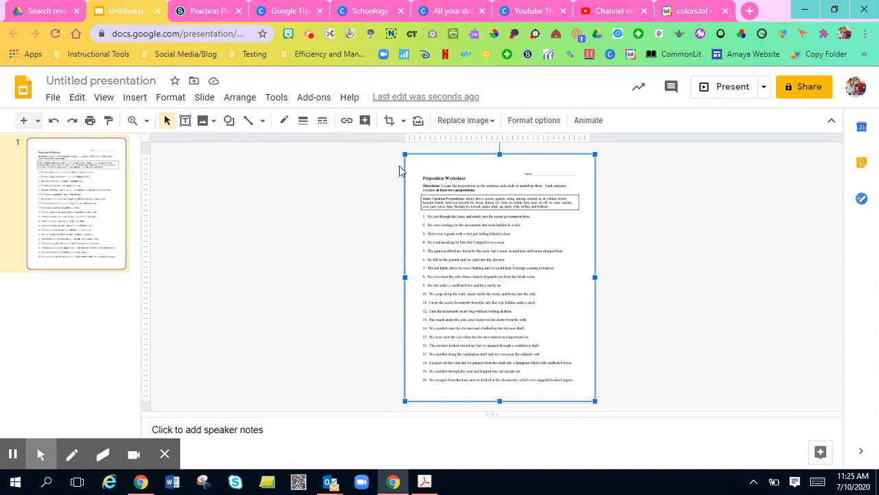
# - Download the worksheet slide as a JPEG image and add a new slide
pyautogui.click(356, 180)
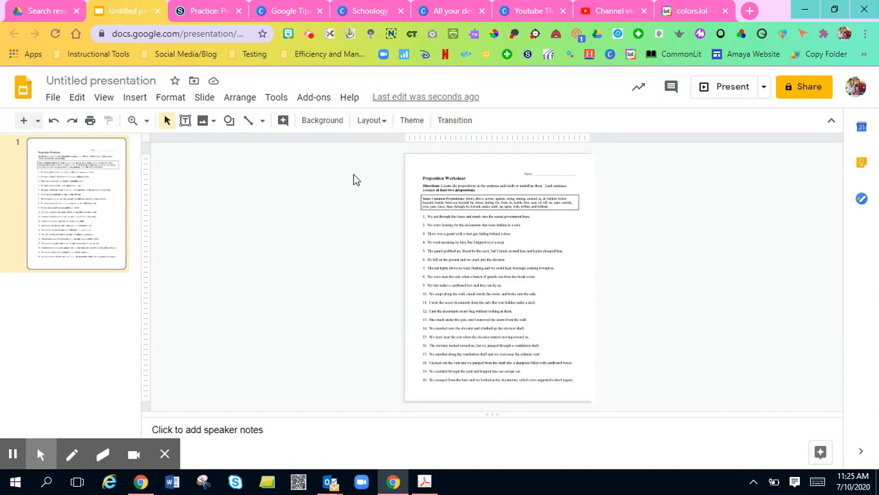
pyautogui.click(499, 288)
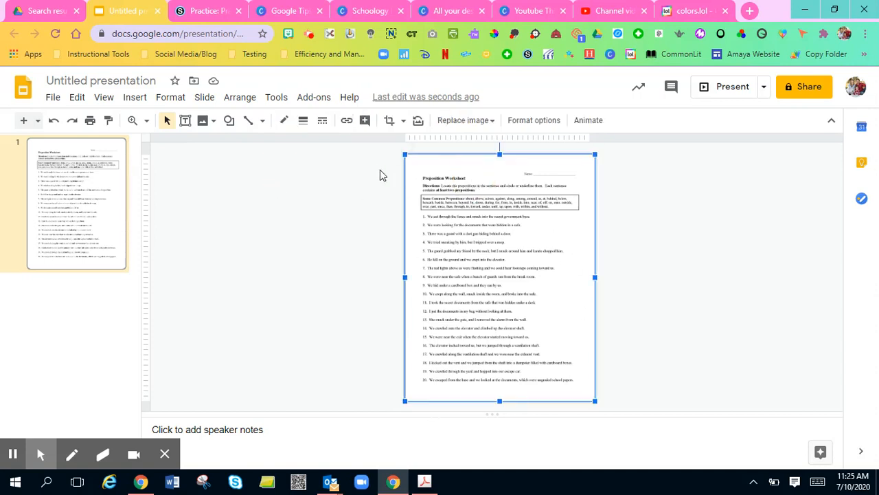
pyautogui.click(53, 97)
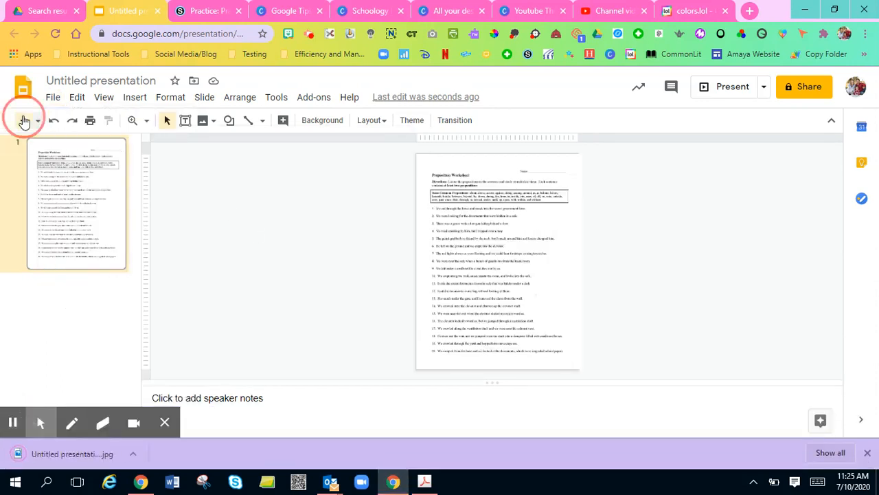
pyautogui.click(22, 120)
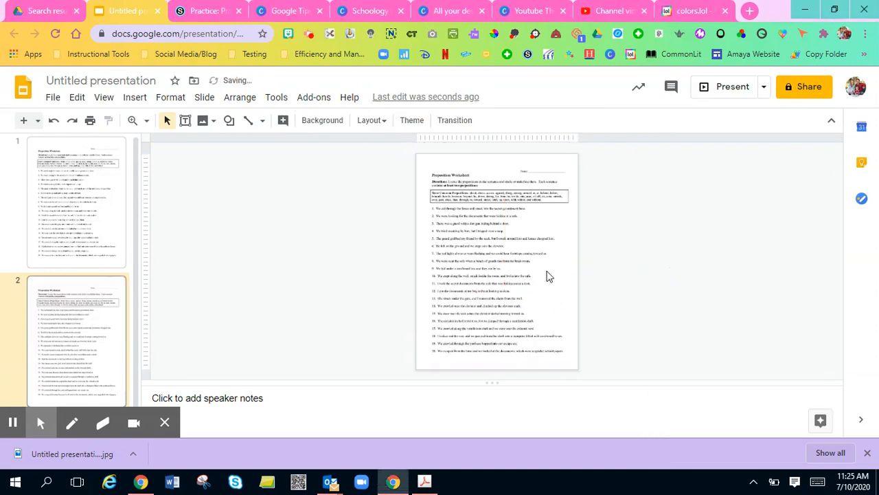
pyautogui.click(77, 206)
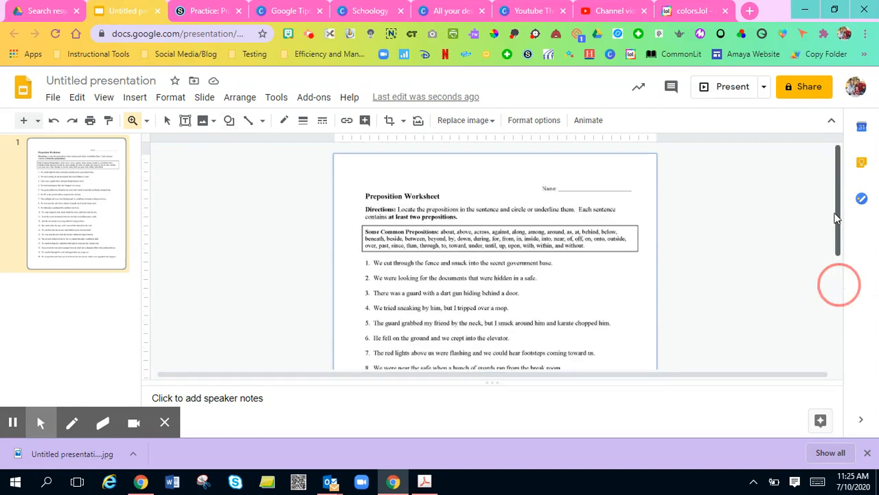
pyautogui.moveTo(132, 120)
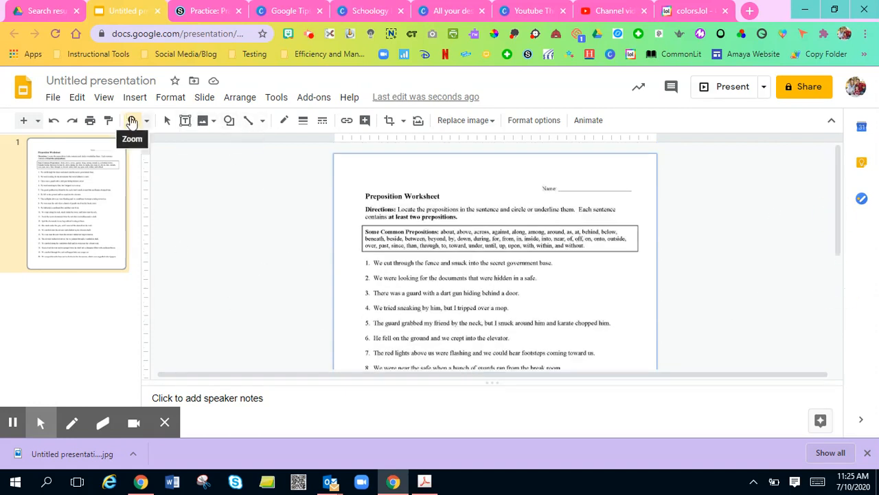
pyautogui.click(132, 121)
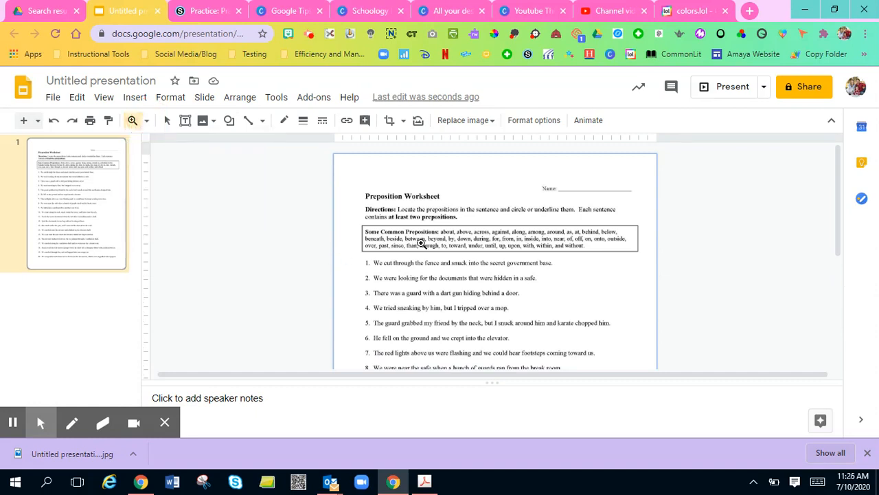
pyautogui.moveTo(319, 151)
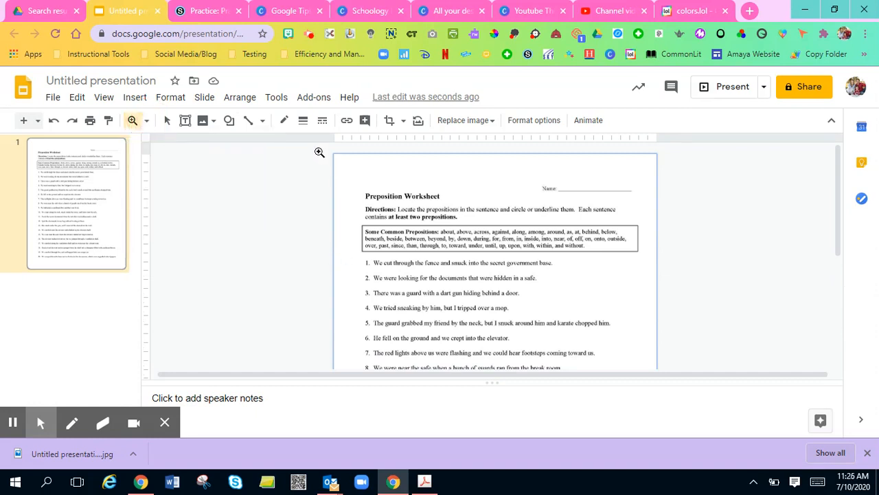
pyautogui.moveTo(228, 120)
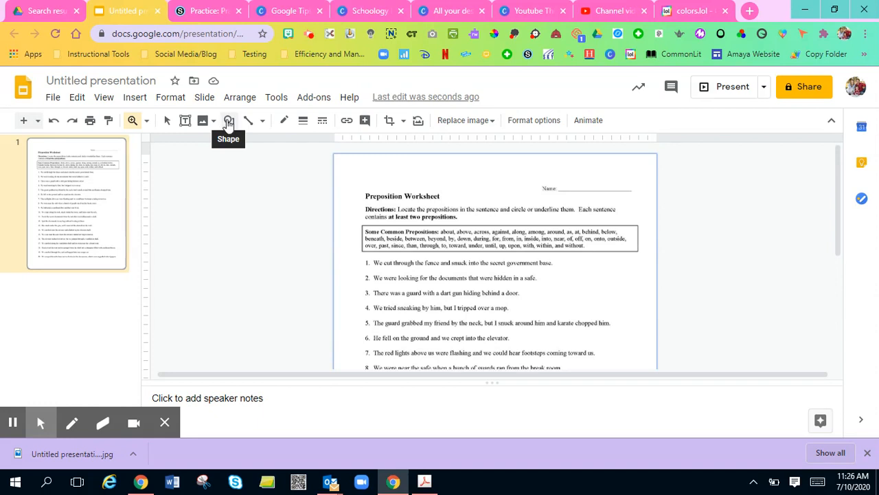
# - Draw a small oval and position it around 'through' in sentence 1
pyautogui.click(228, 120)
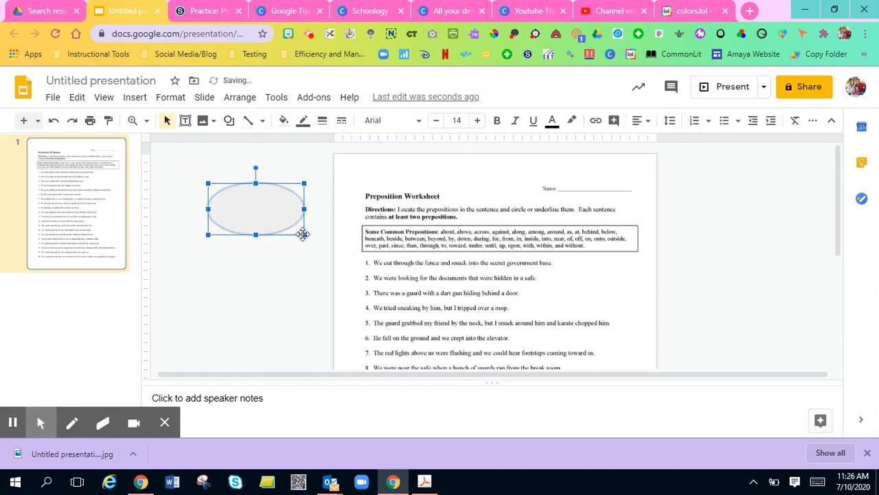
pyautogui.moveTo(302, 234); pyautogui.dragTo(243, 199)
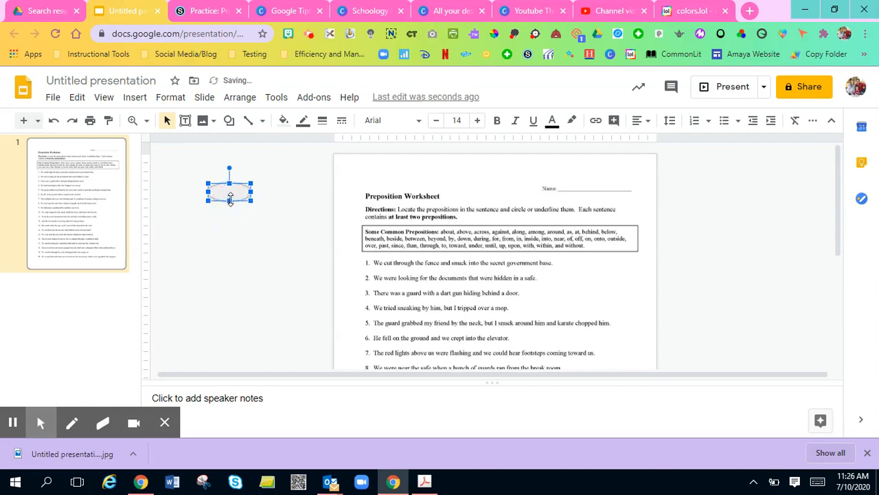
pyautogui.moveTo(283, 120)
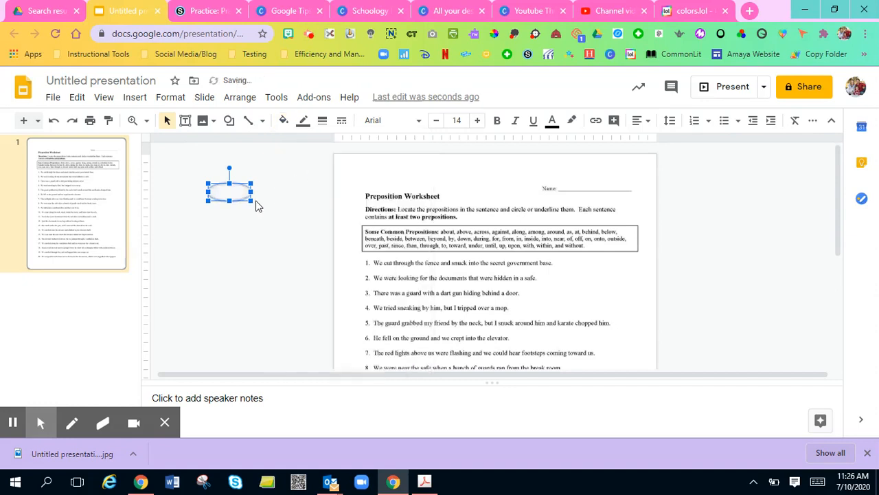
pyautogui.click(232, 200)
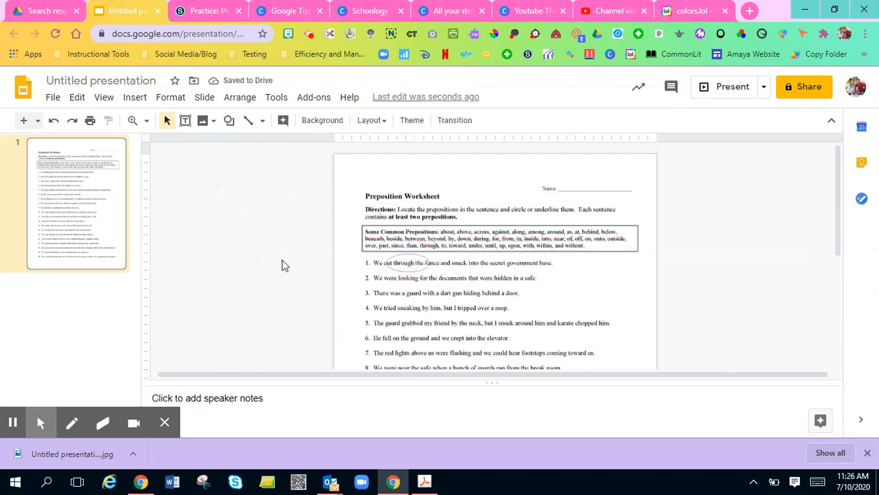
pyautogui.moveTo(409, 264)
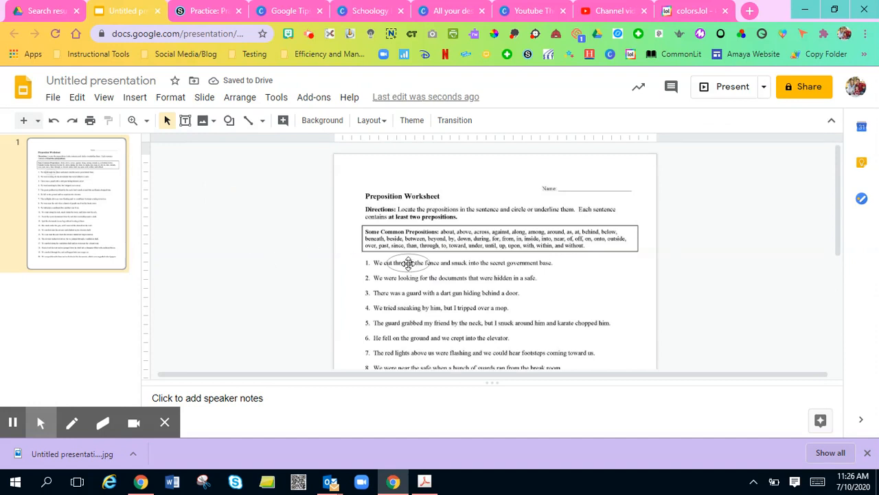